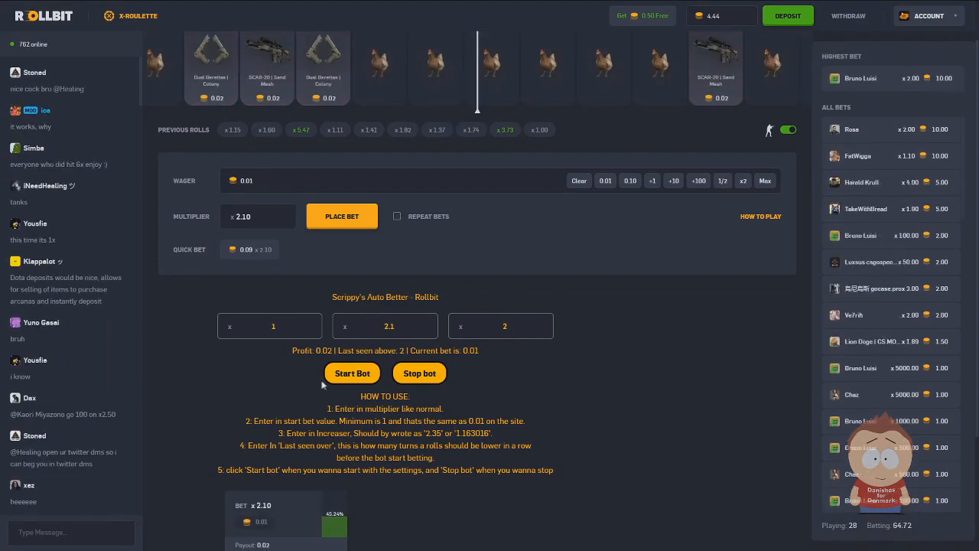
Scroll down the Rollbit roulette page before switching to the Drive link tab.
scroll(down, 3)
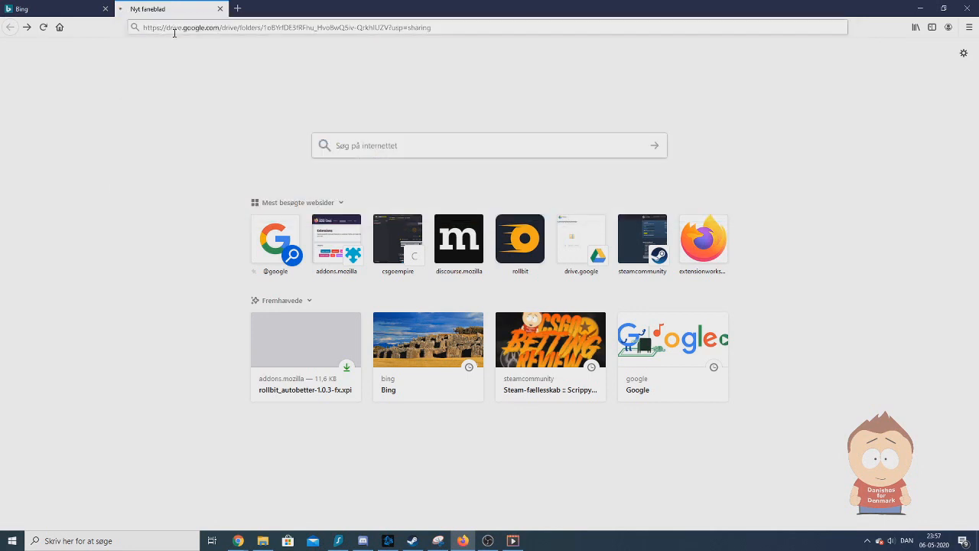
Load the Drive folder and save rollbit_autobetter-1.0.3-fx.xpi via 'Gem fil'.
key(Return)
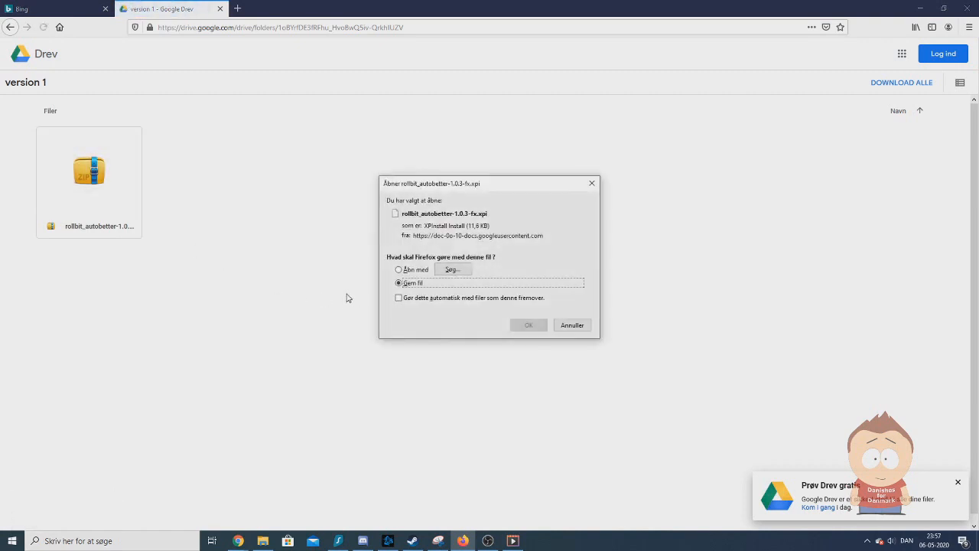
mouse_move(529, 326)
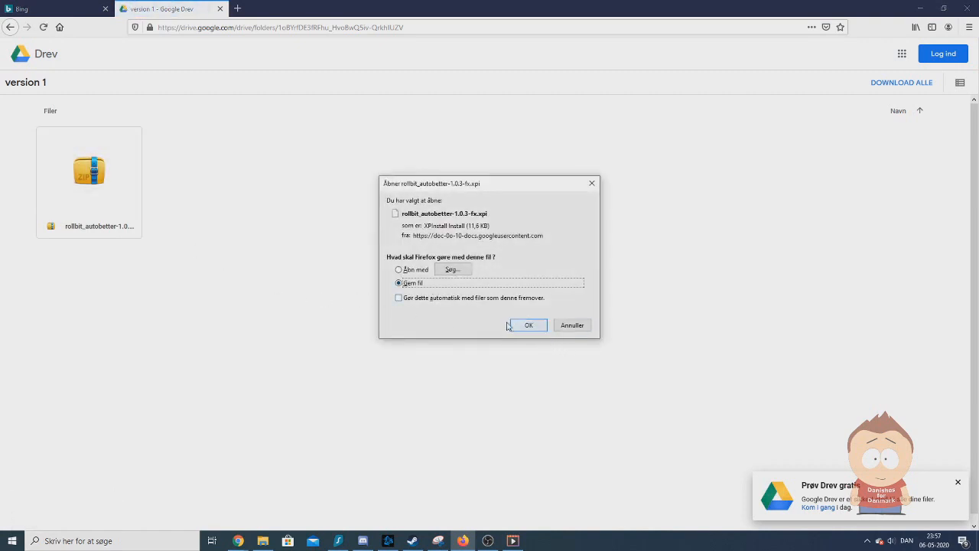
click(529, 325)
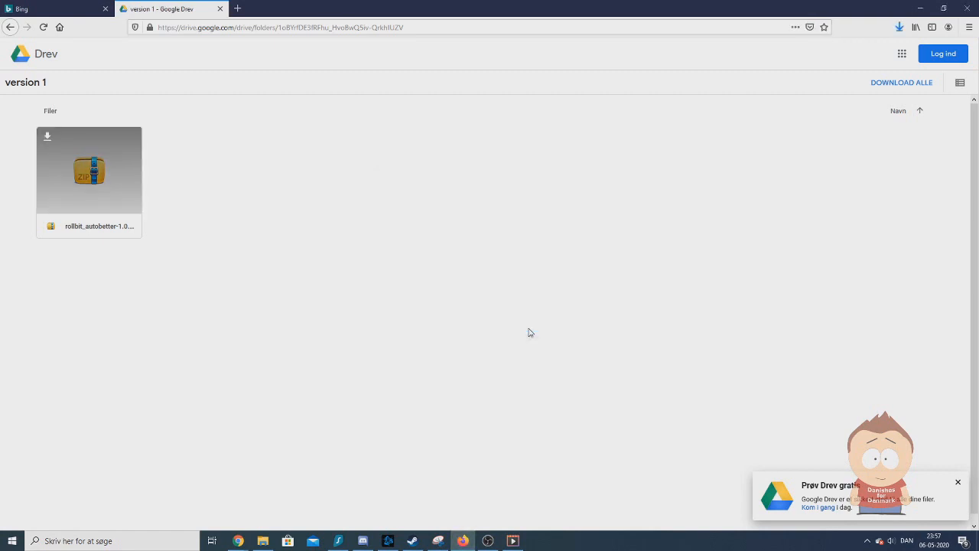
Open the downloaded rollbit_autobetter .xpi file with Firefox.
click(900, 26)
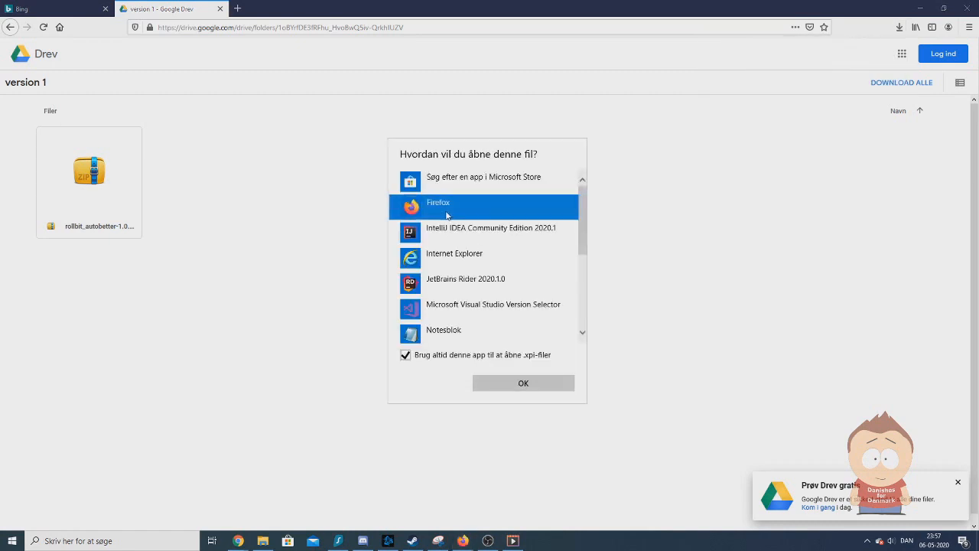
click(524, 383)
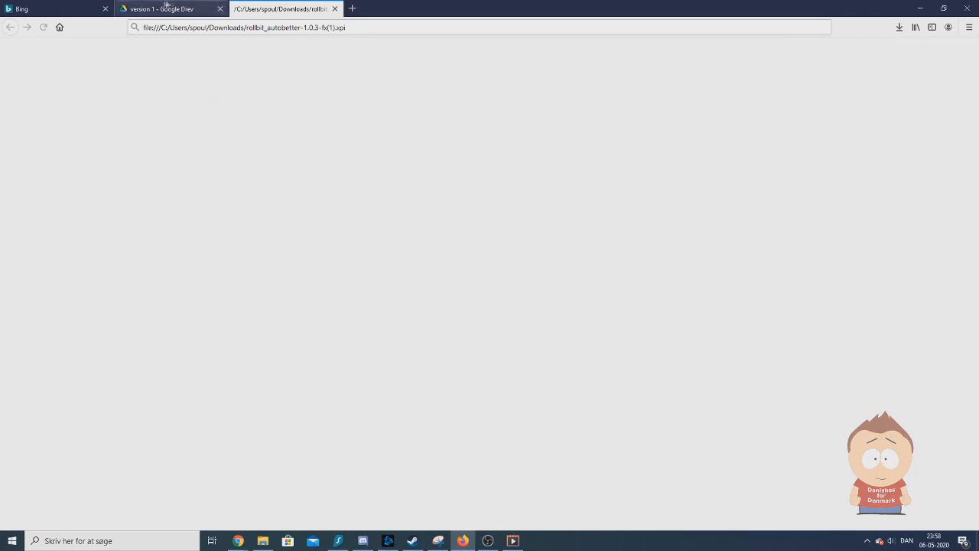
Go to rollbit.com and scroll to Scrippy's Auto Better panel instructions.
click(482, 27)
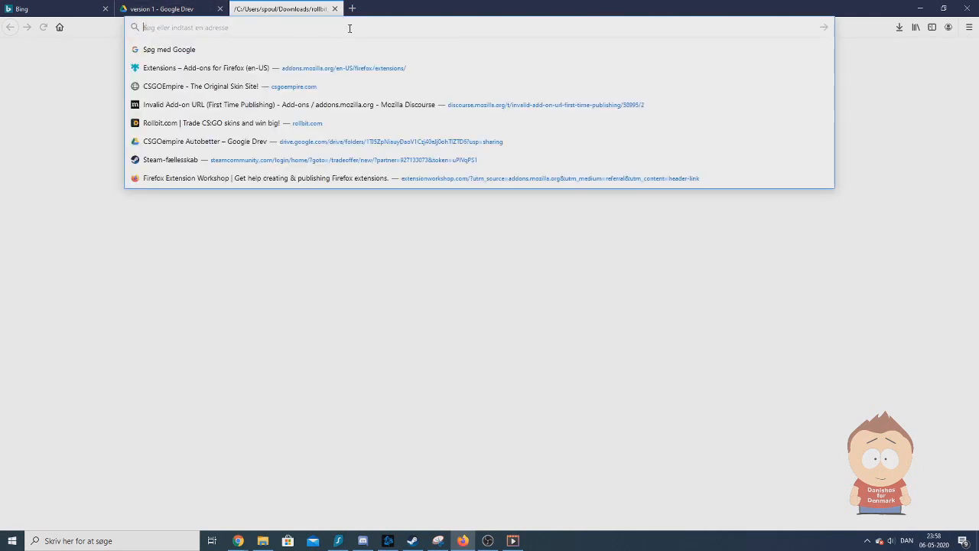
text(rollbit.com)
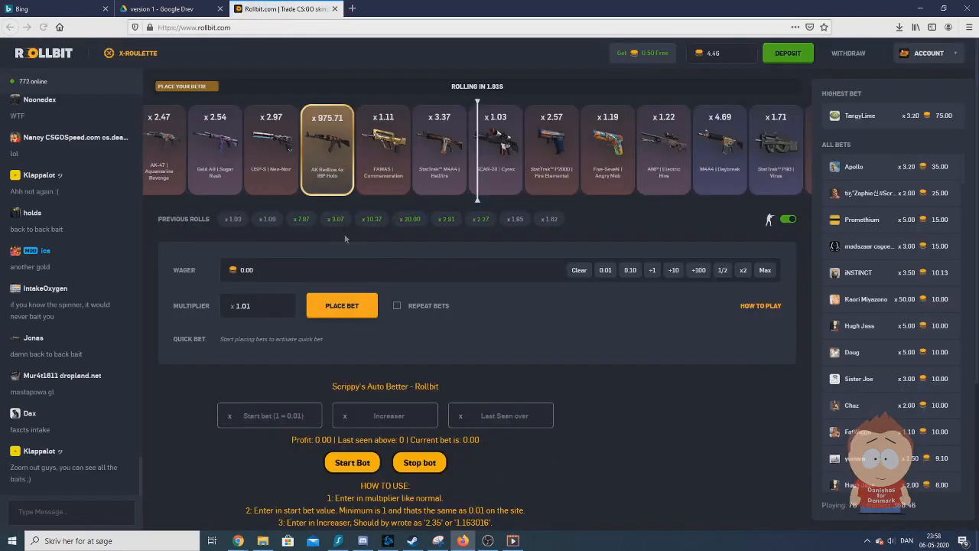
scroll(down, 3)
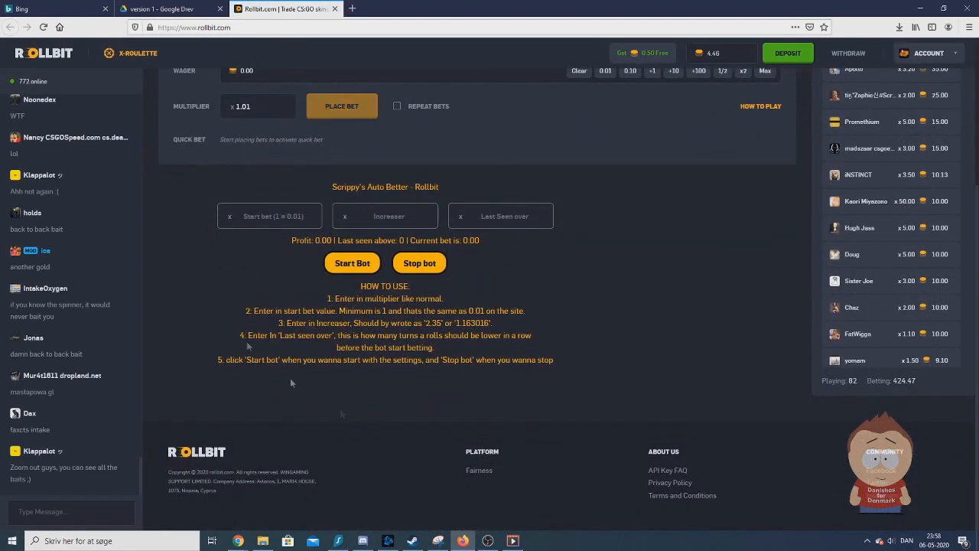